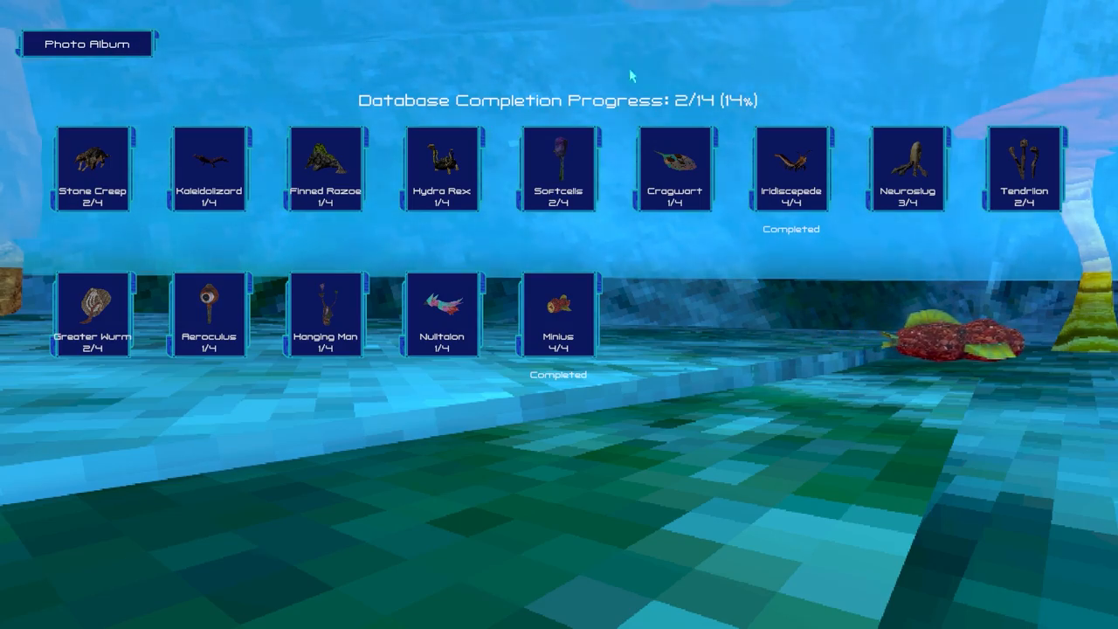
Open the Neuroslug card in the creature database to view its 3D model and lore.
click(907, 168)
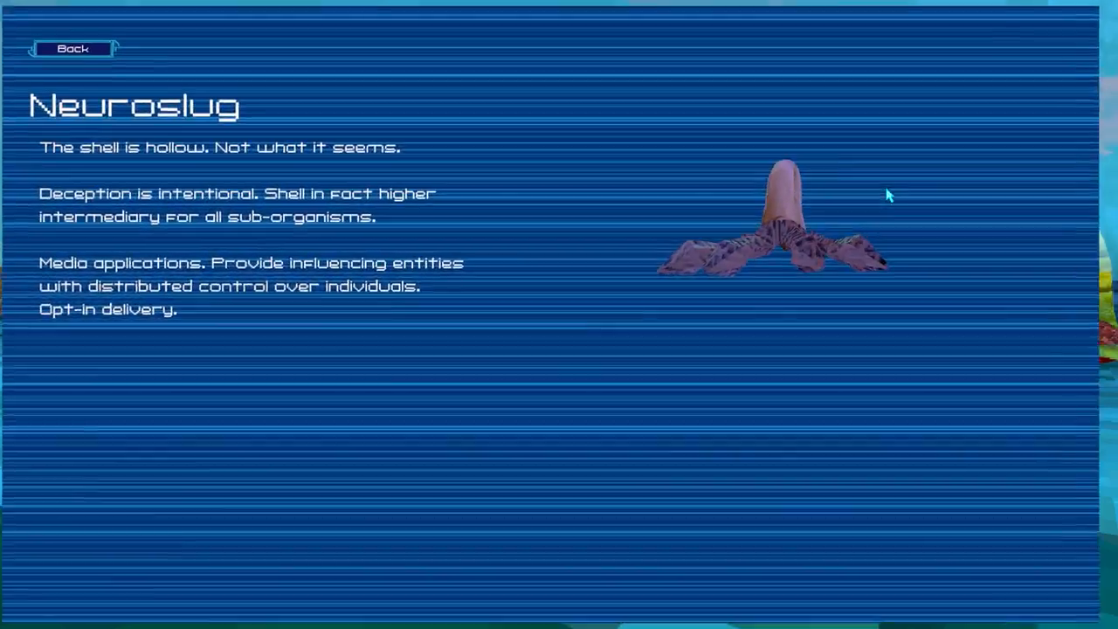